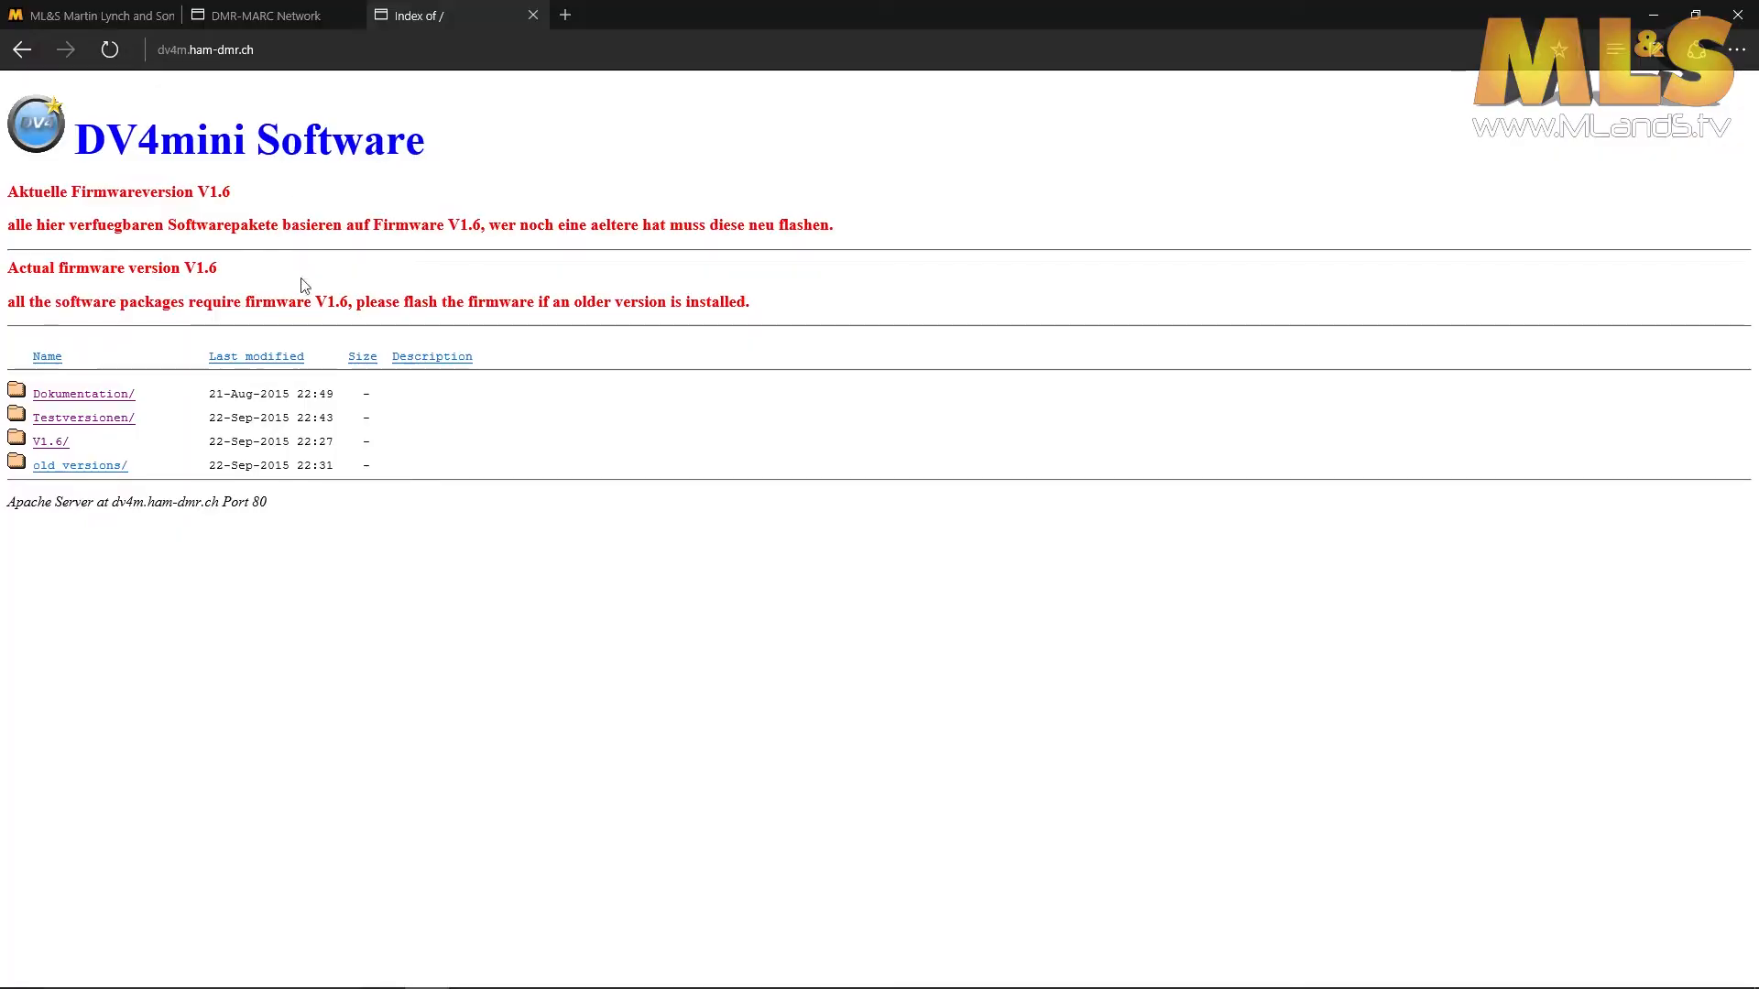
pyautogui.moveTo(71, 485)
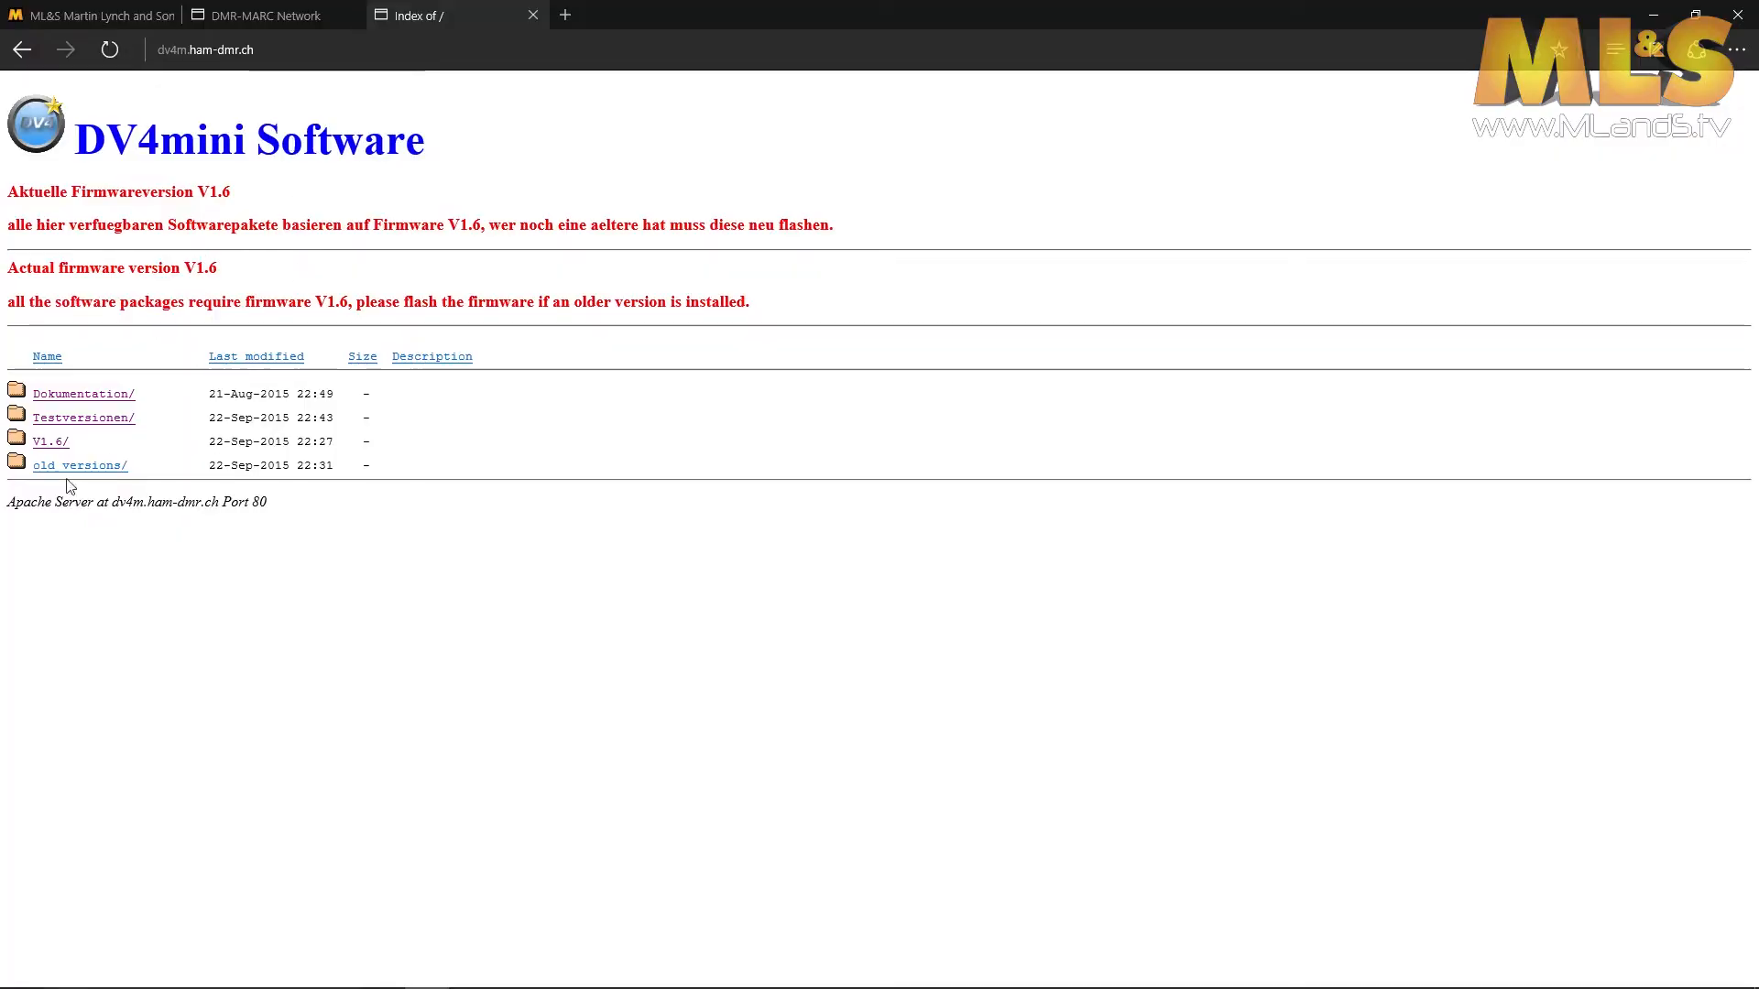
pyautogui.moveTo(56, 447)
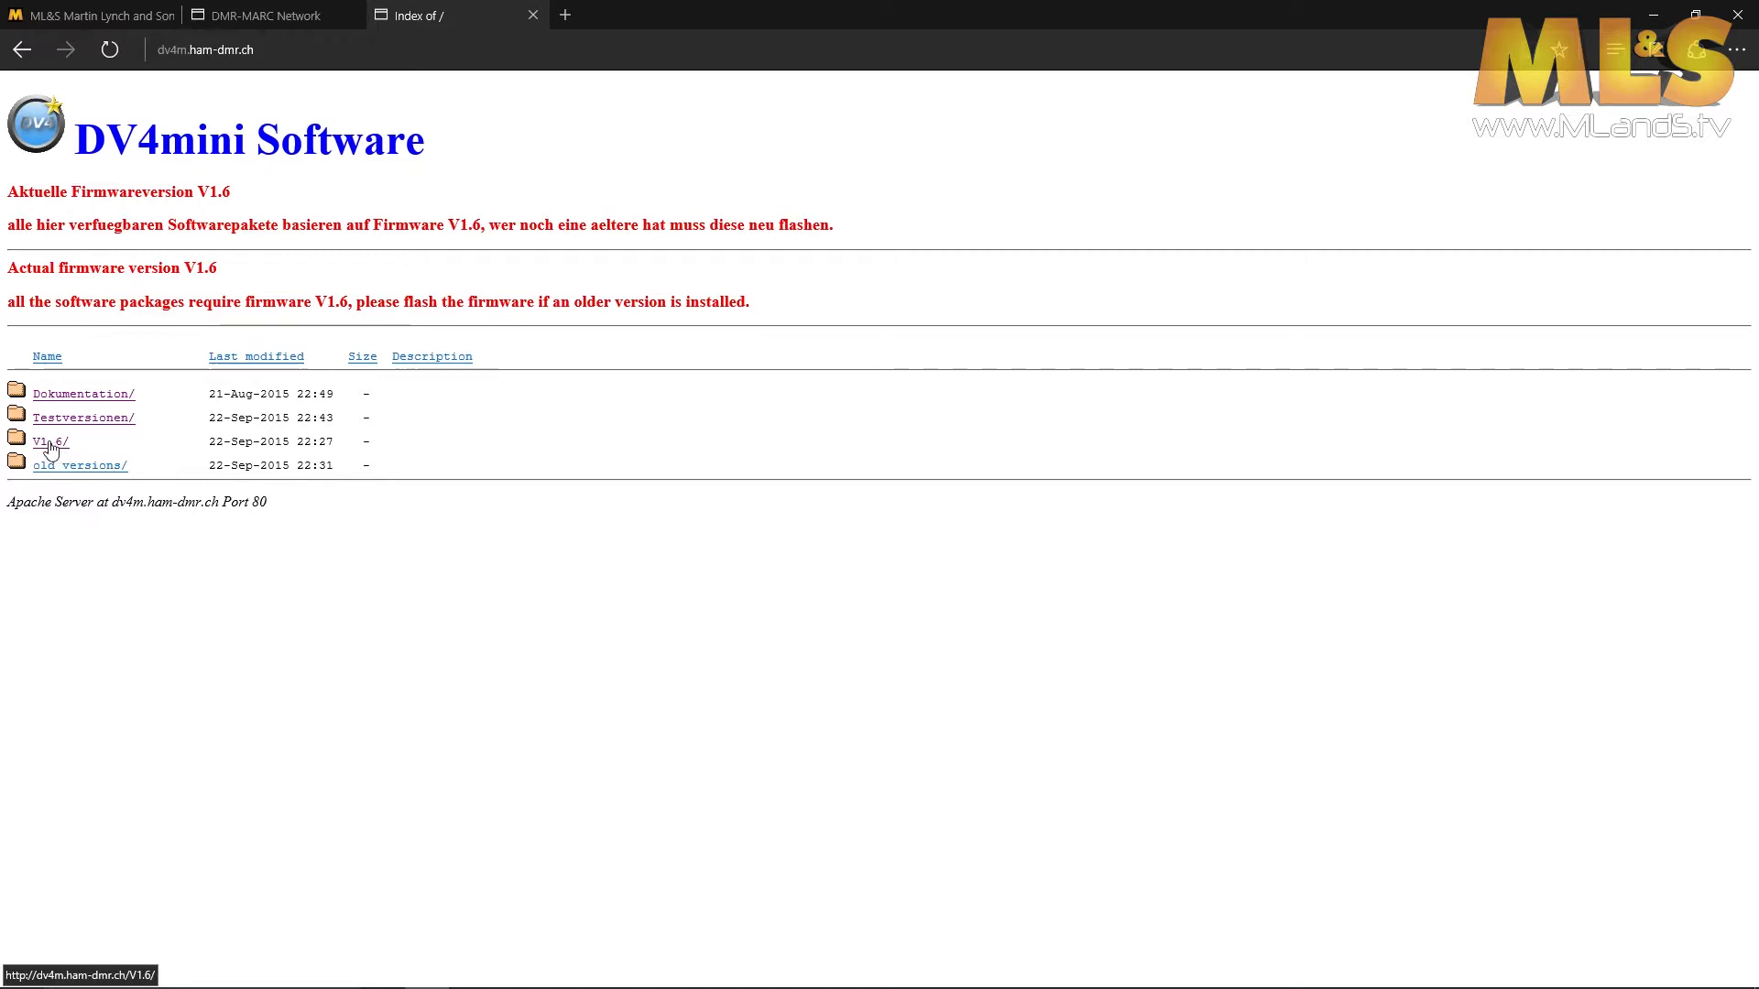
# - Navigate into the V1.6/ folder of the dv4m.ham-dmr.ch listing
pyautogui.click(51, 442)
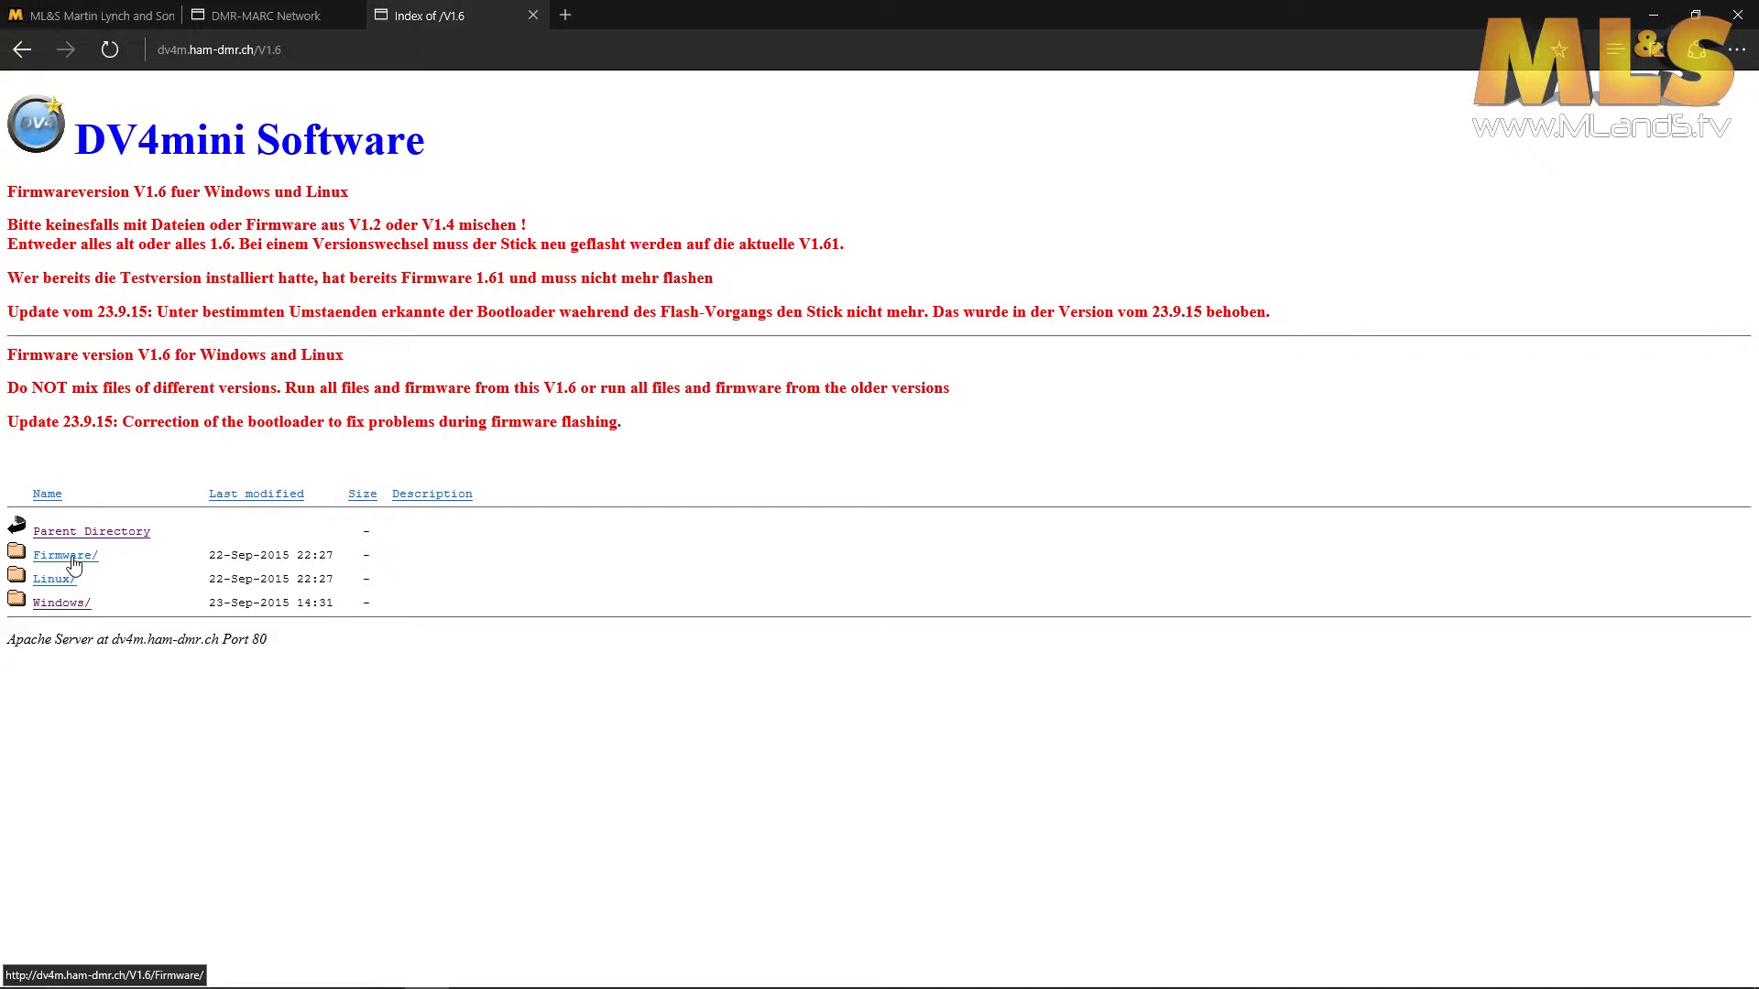
# - Enter the Firmware/ folder showing DV4mini_161.fw2, then close Edge with all tabs
pyautogui.click(64, 554)
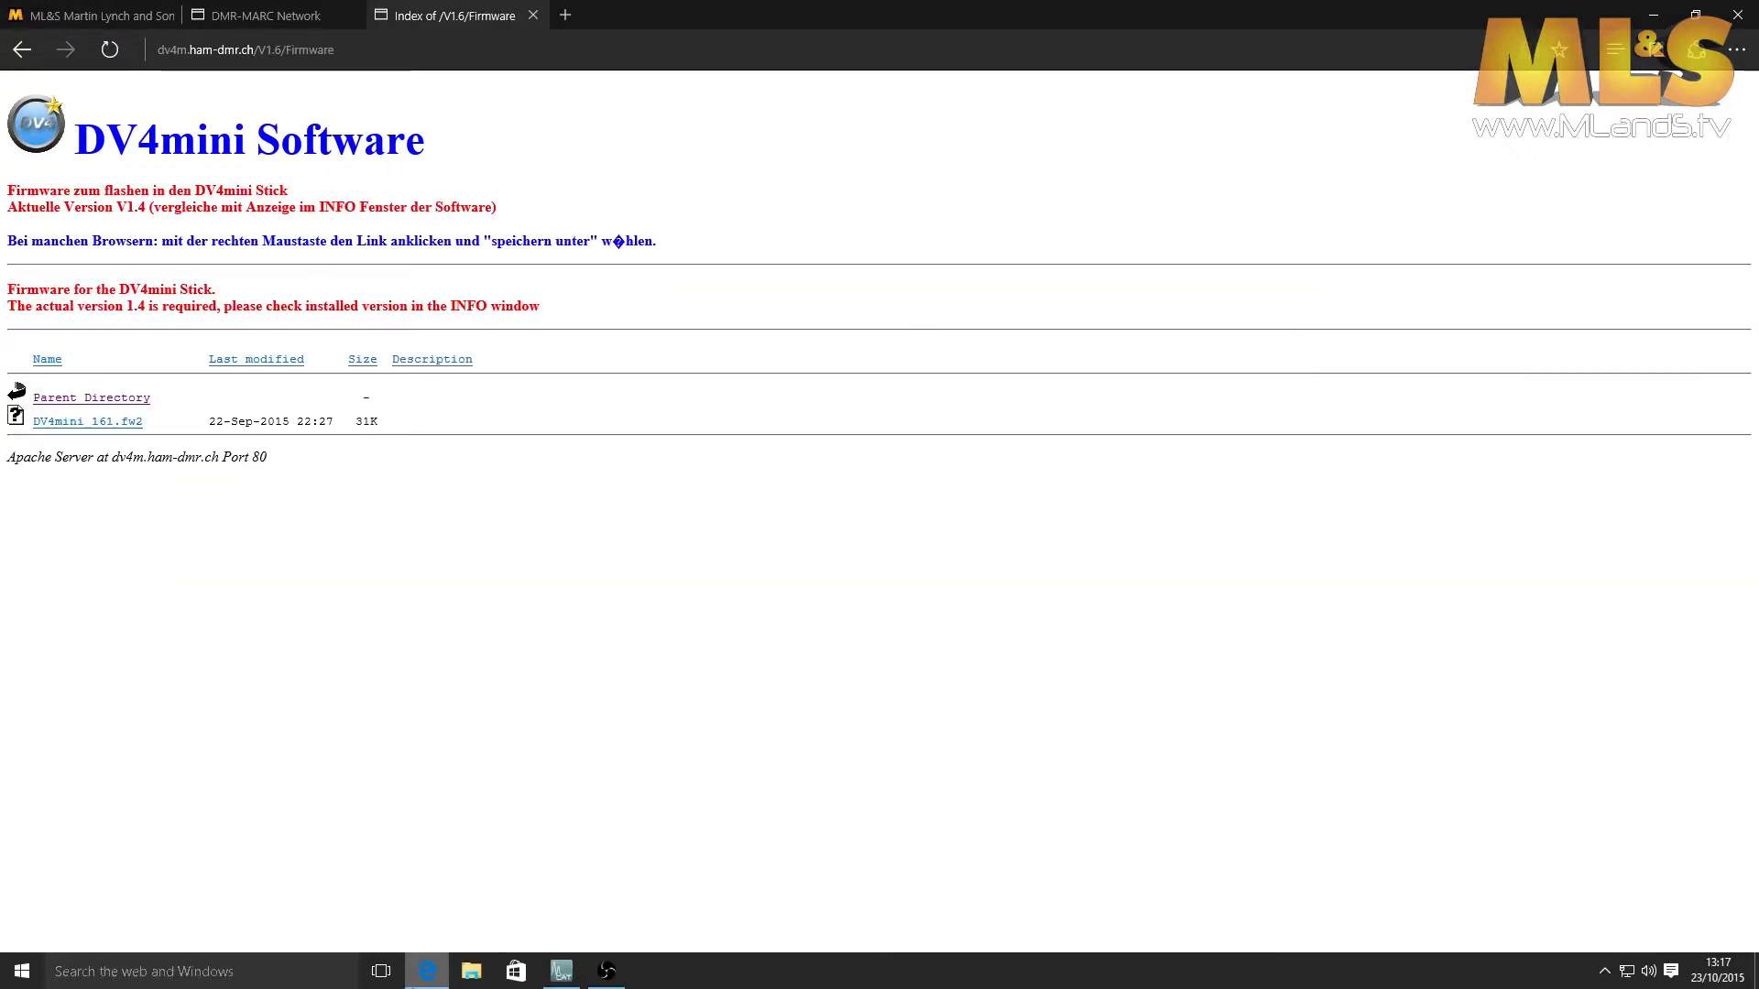
pyautogui.moveTo(125, 427)
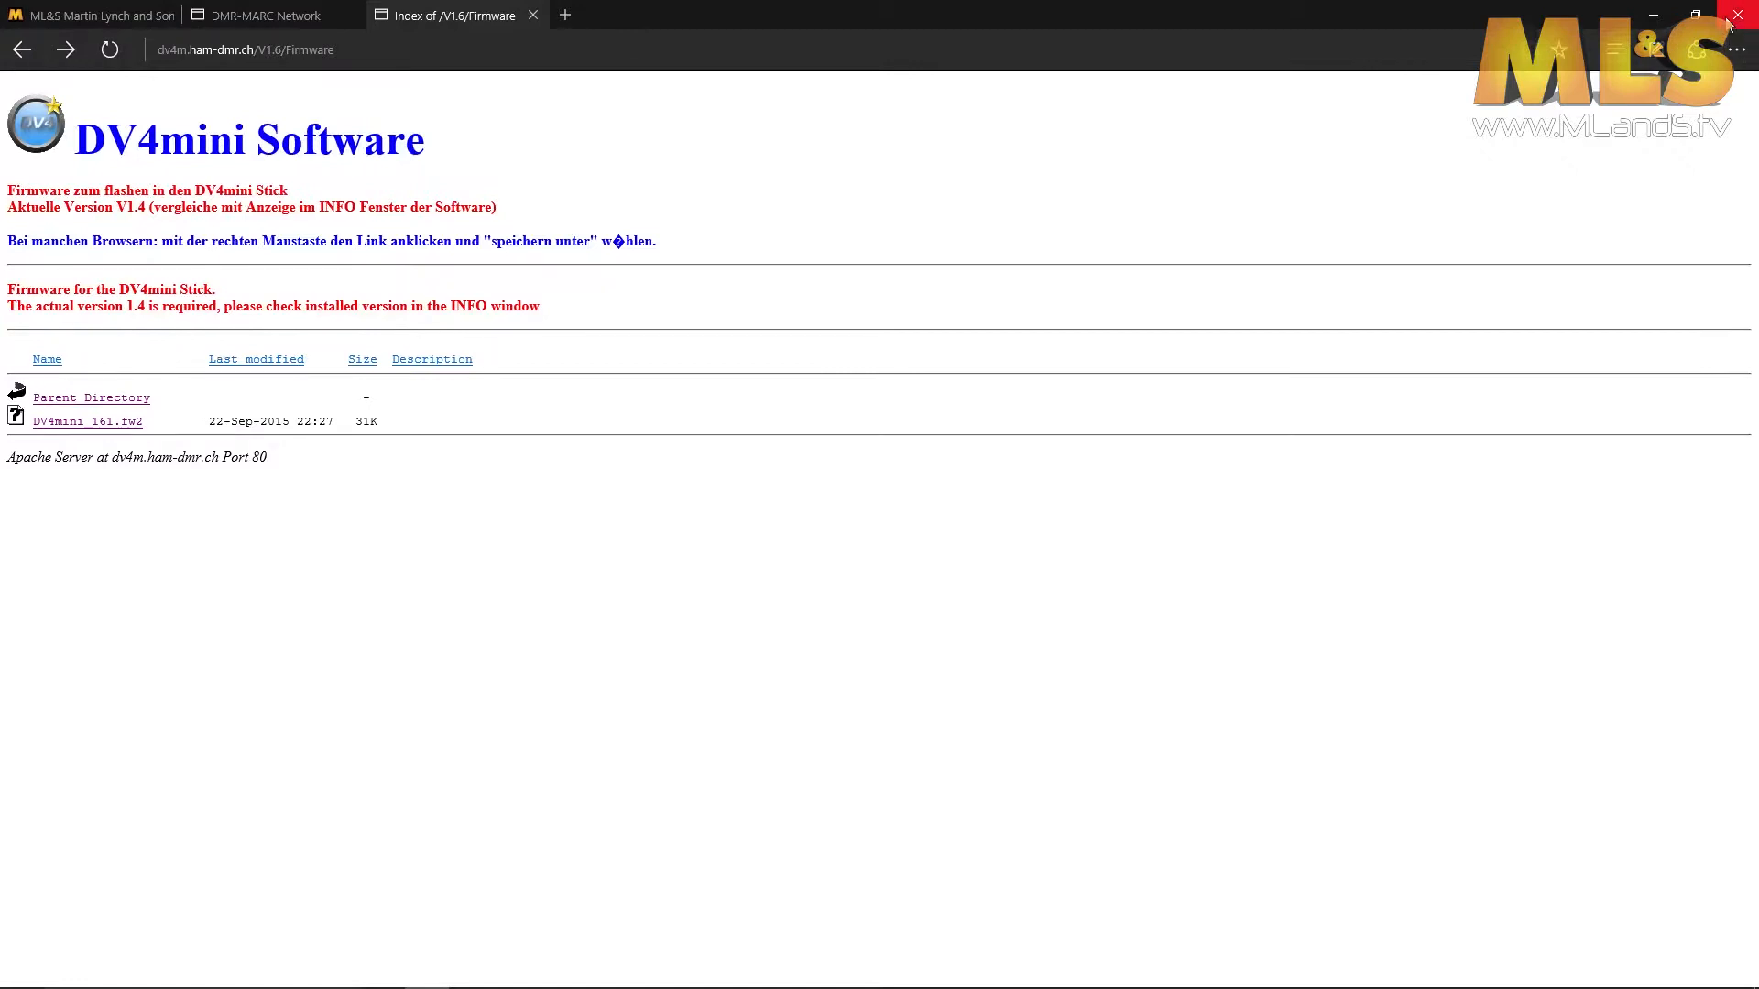
pyautogui.click(1741, 15)
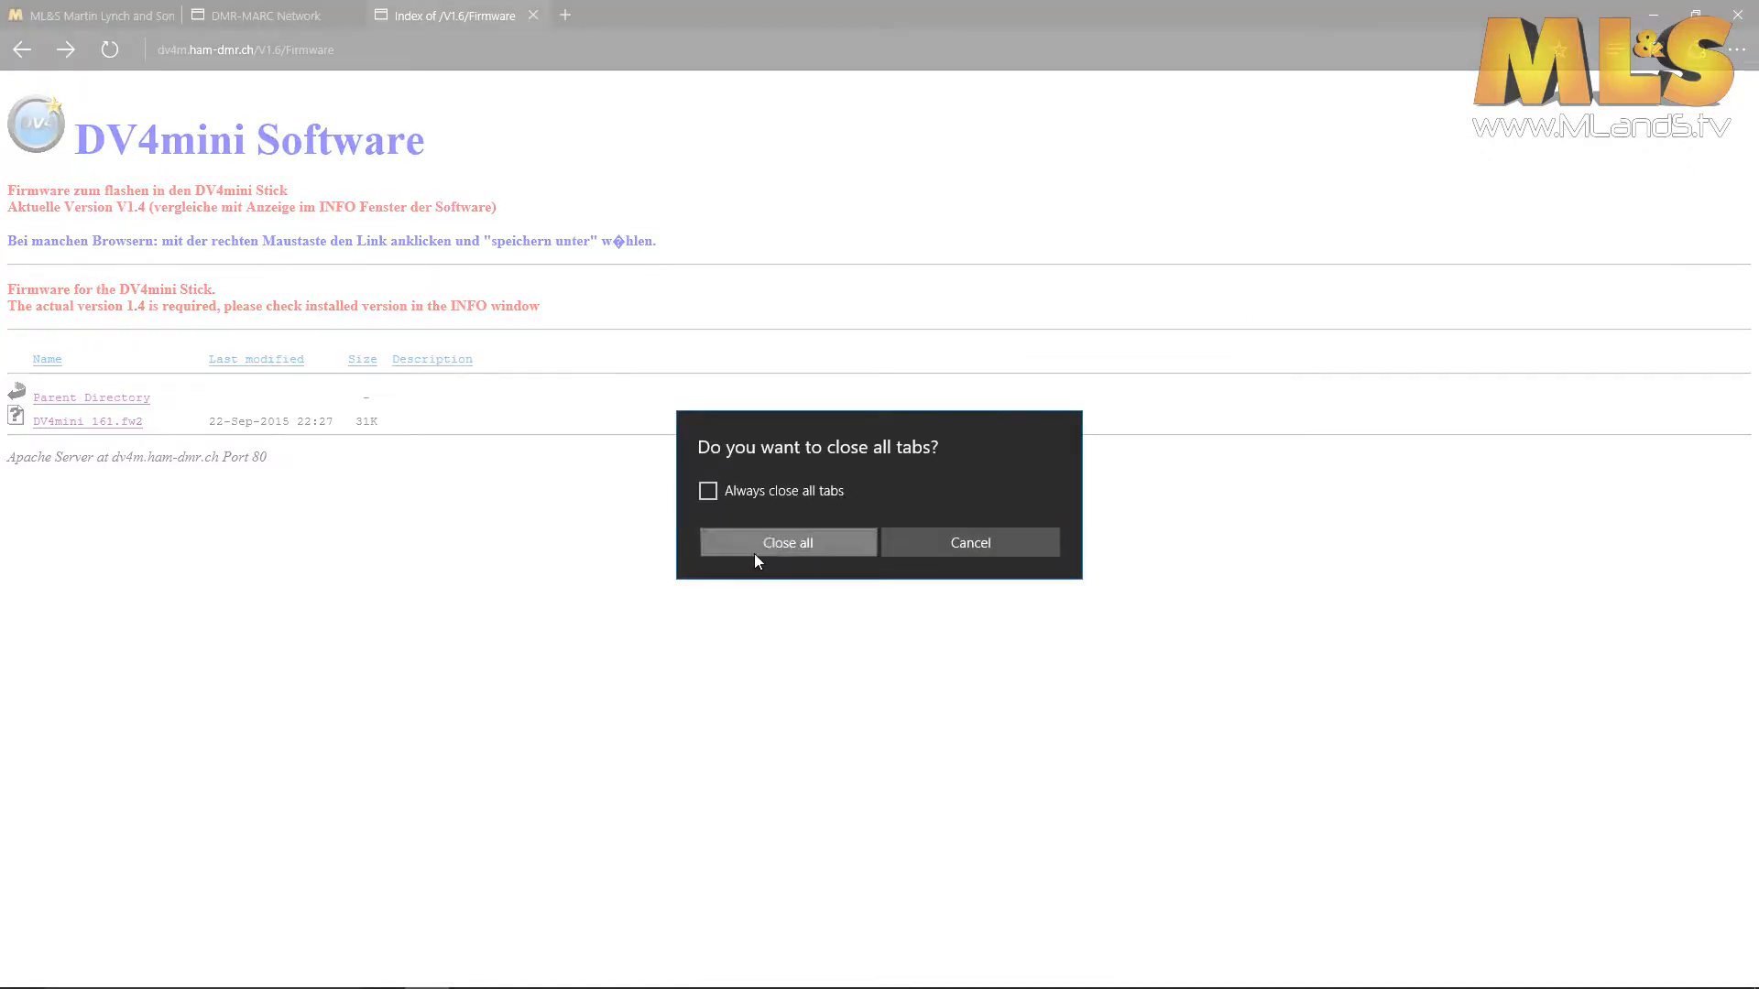
pyautogui.click(788, 543)
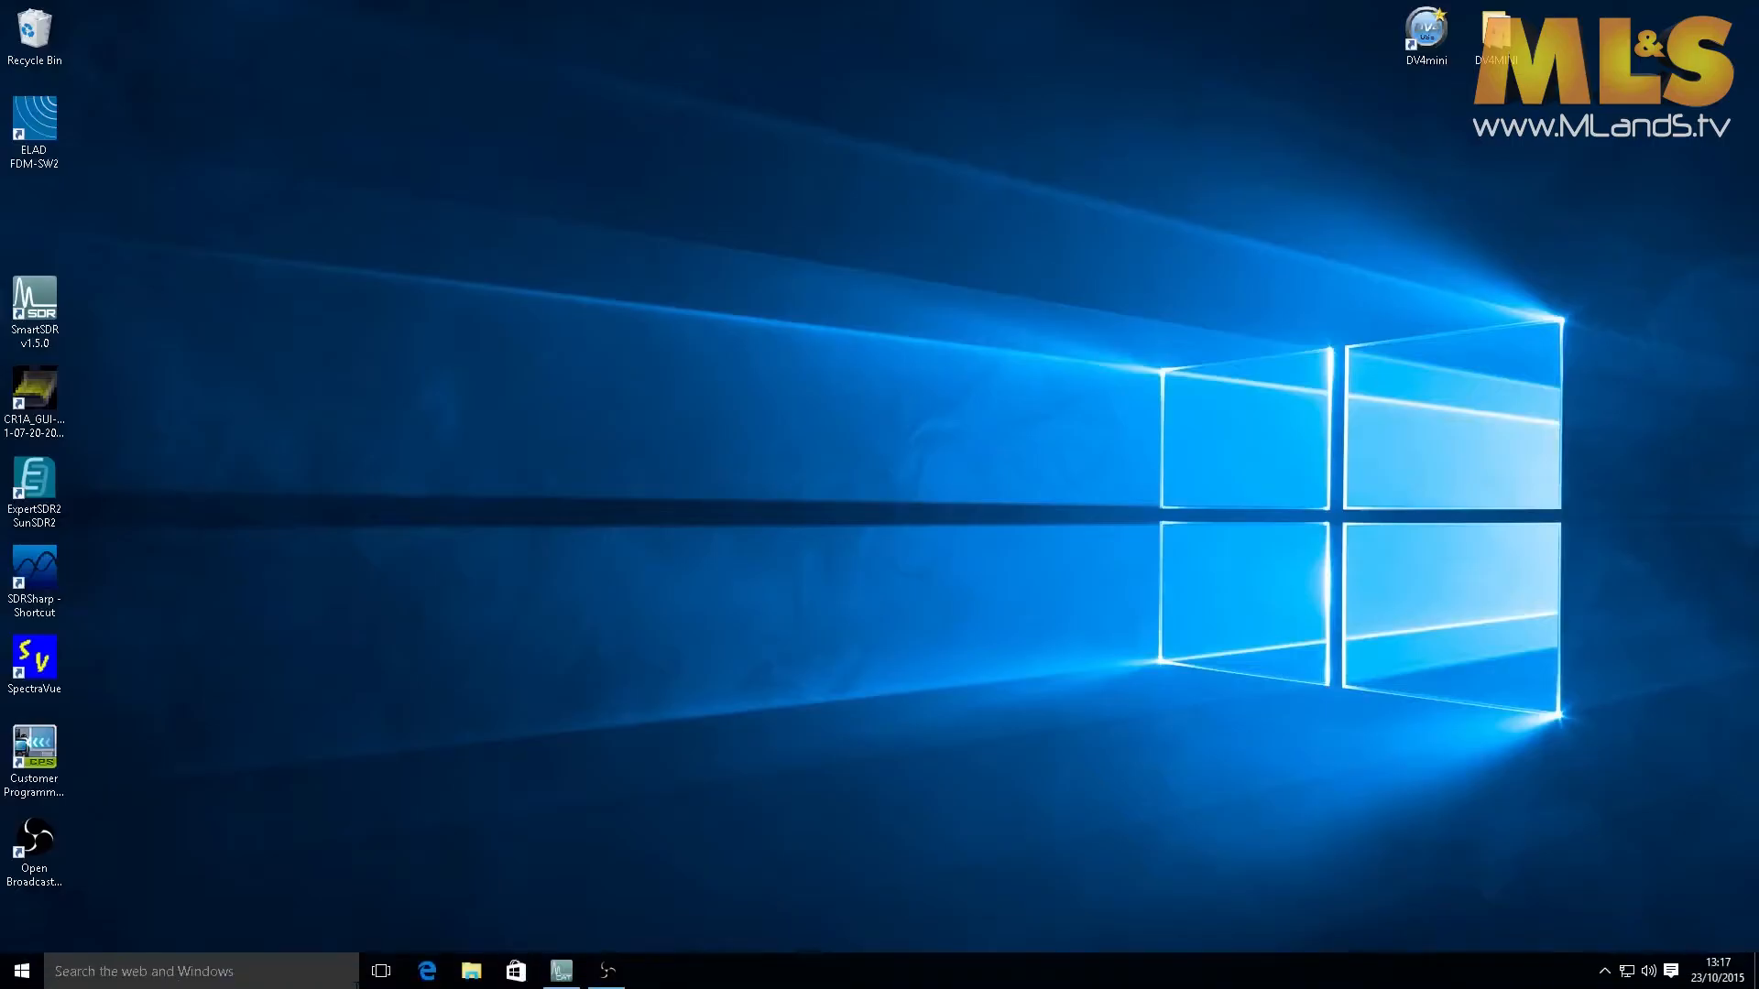